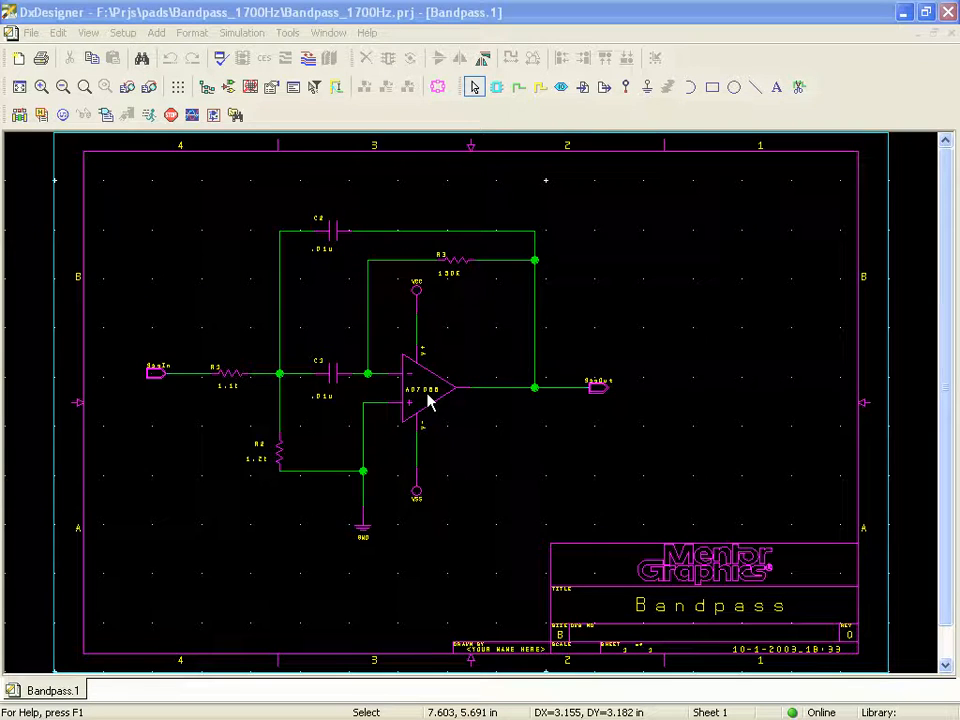
{"action": "mouse_move", "coordinate": [415, 405]}
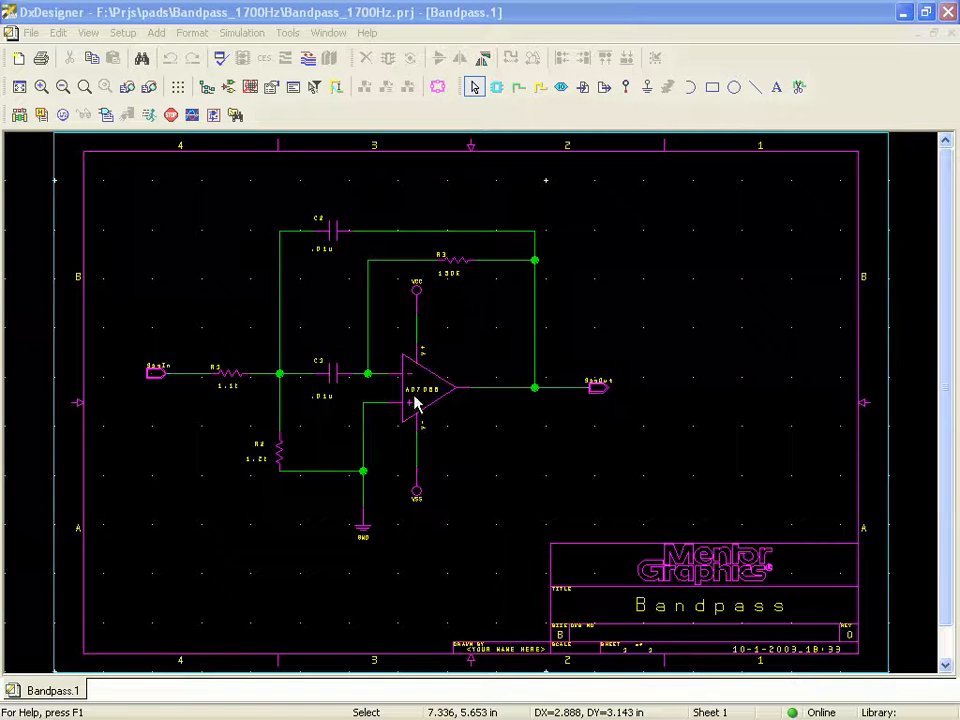
{"action": "mouse_move", "coordinate": [418, 395]}
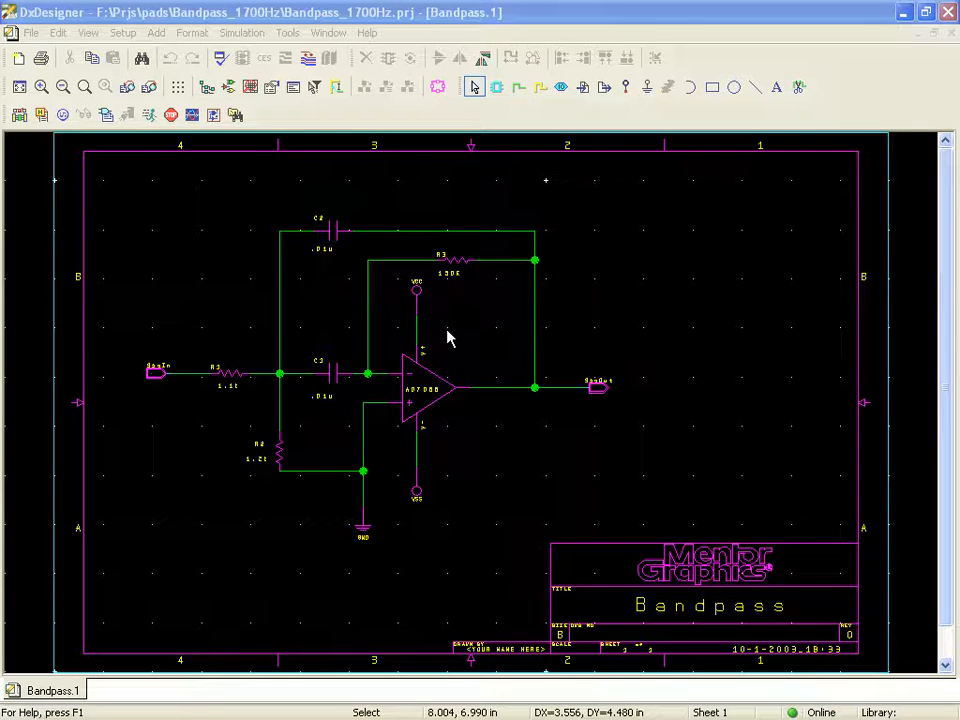
{"action": "mouse_move", "coordinate": [333, 382]}
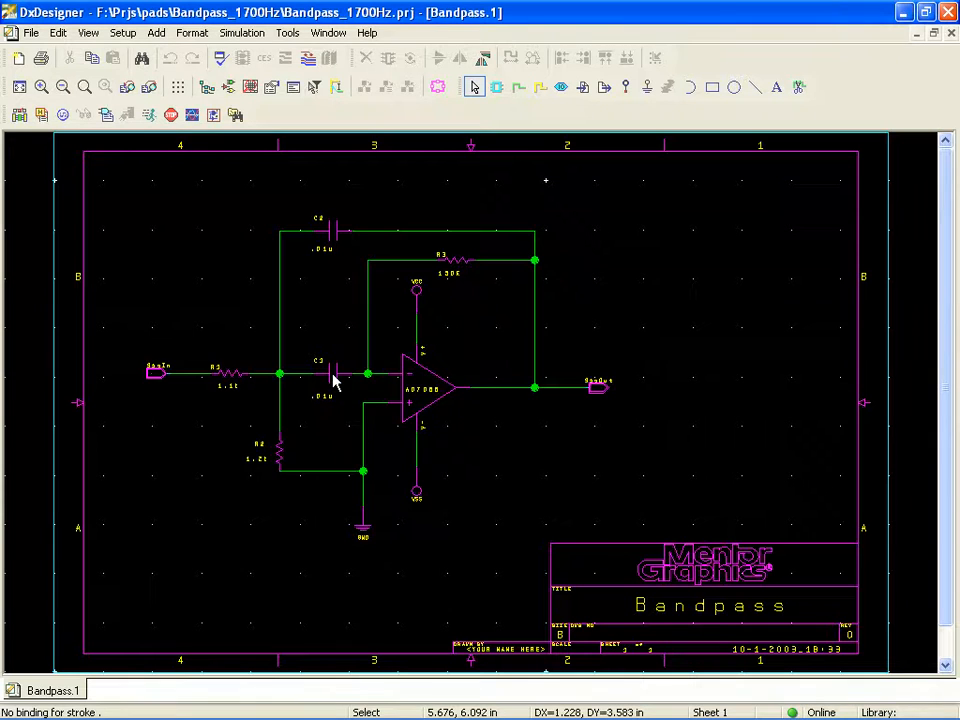
Step: From C1's Add Distribution dialog, define a UNIFORM distribution named 'norm'
{"action": "right_click", "coordinate": [320, 375]}
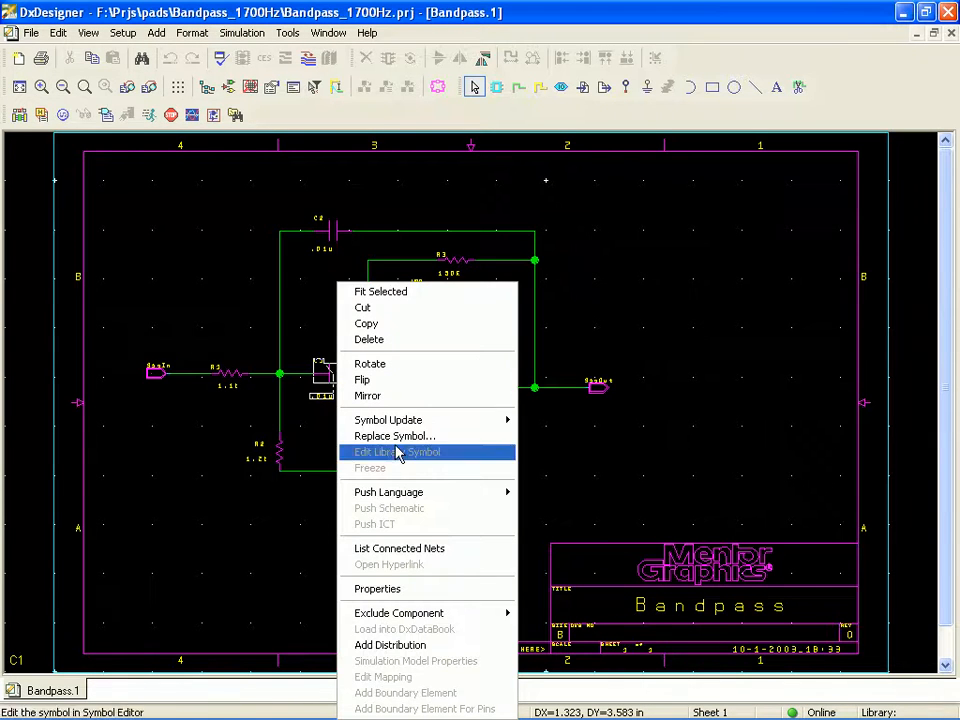
{"action": "left_click", "coordinate": [390, 644]}
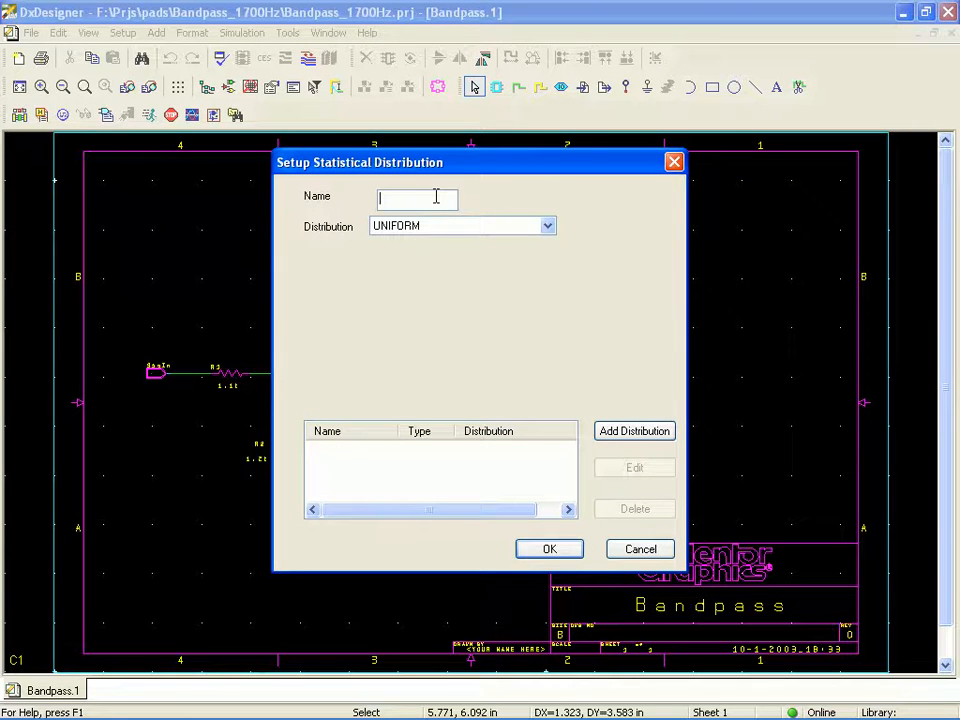
{"action": "type", "text": "r"}
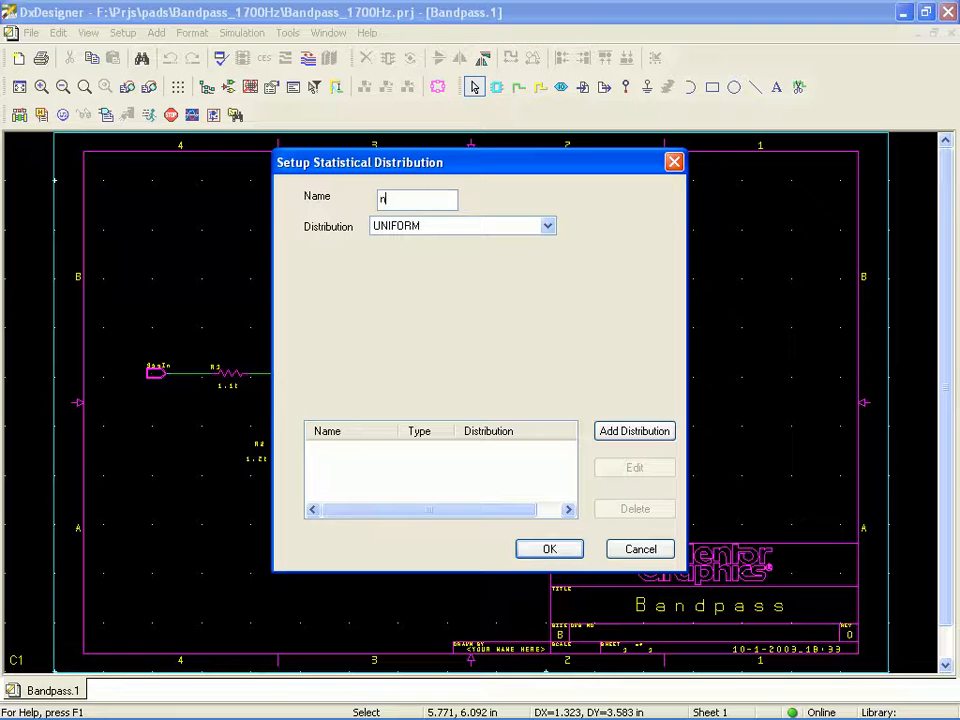
{"action": "type", "text": "orm"}
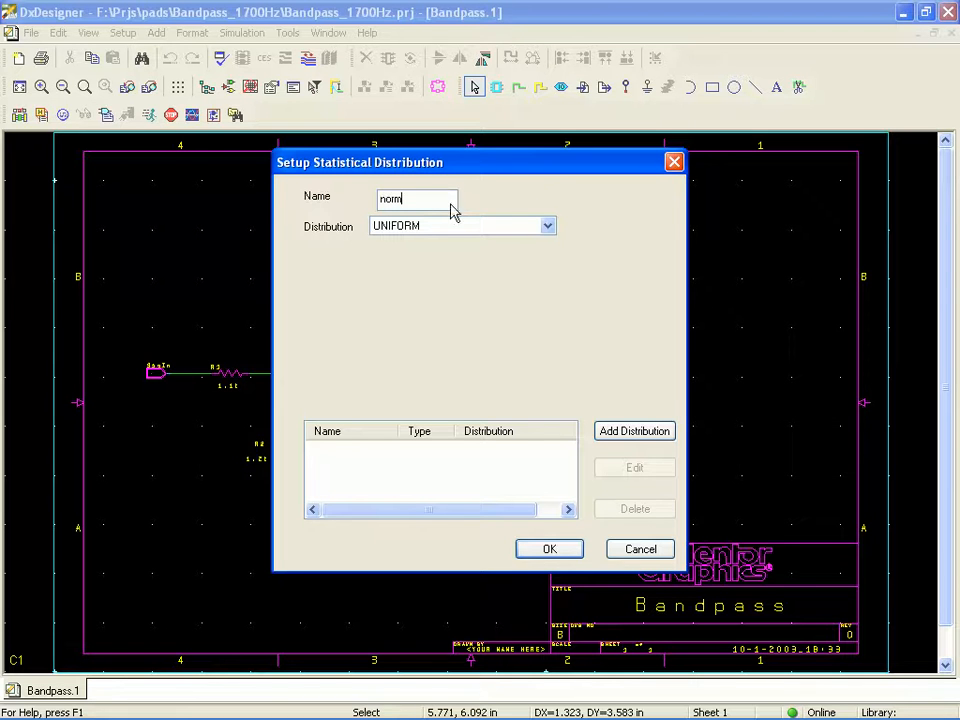
{"action": "left_click", "coordinate": [546, 225]}
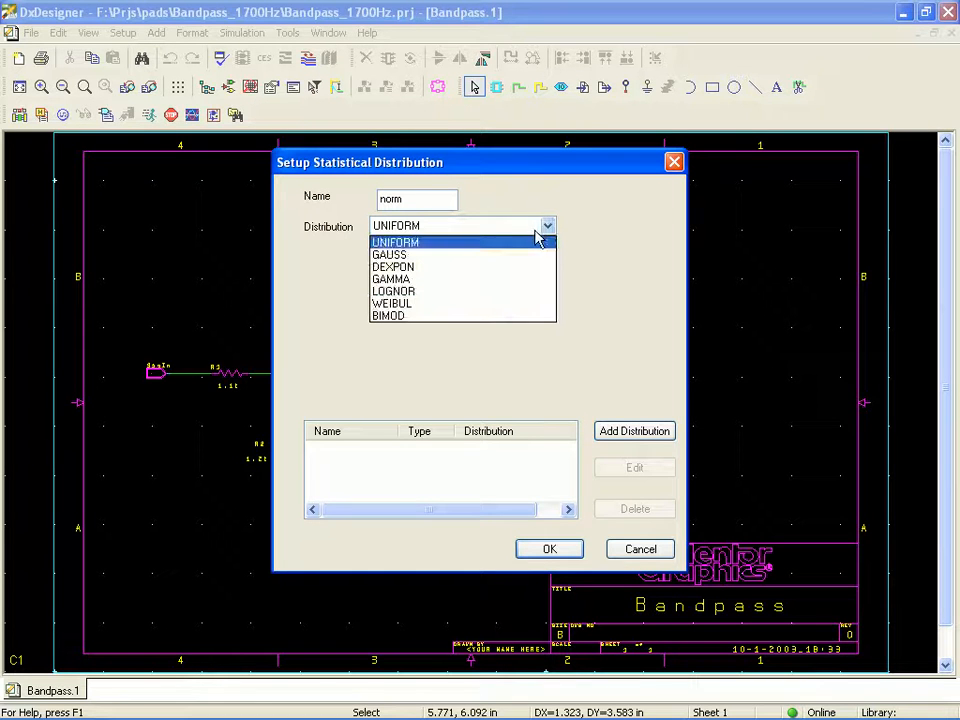
{"action": "mouse_move", "coordinate": [520, 256]}
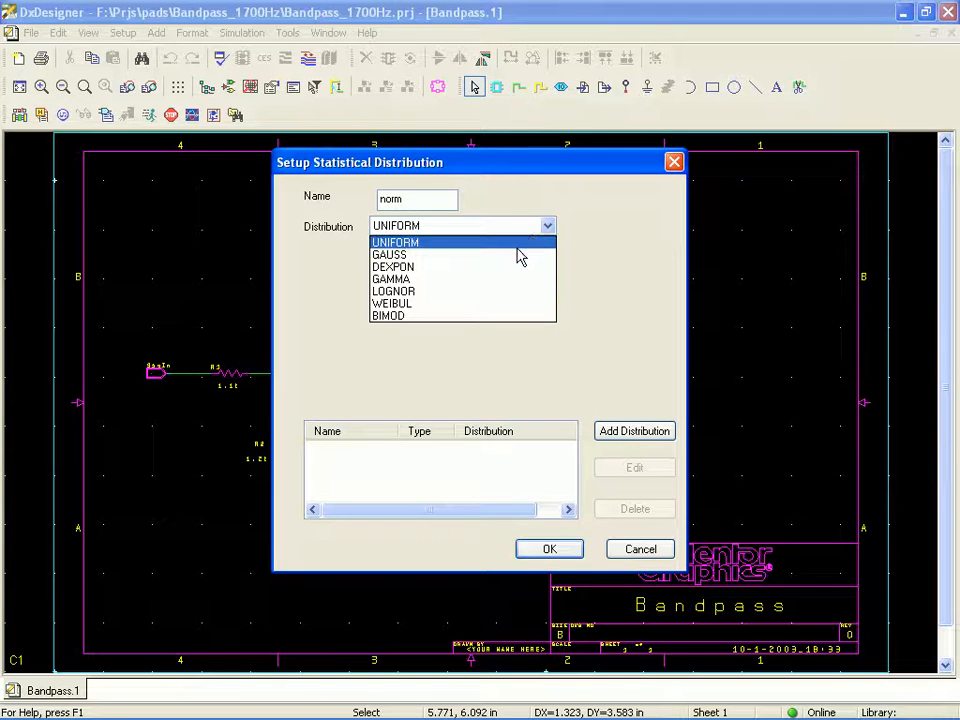
{"action": "mouse_move", "coordinate": [500, 278]}
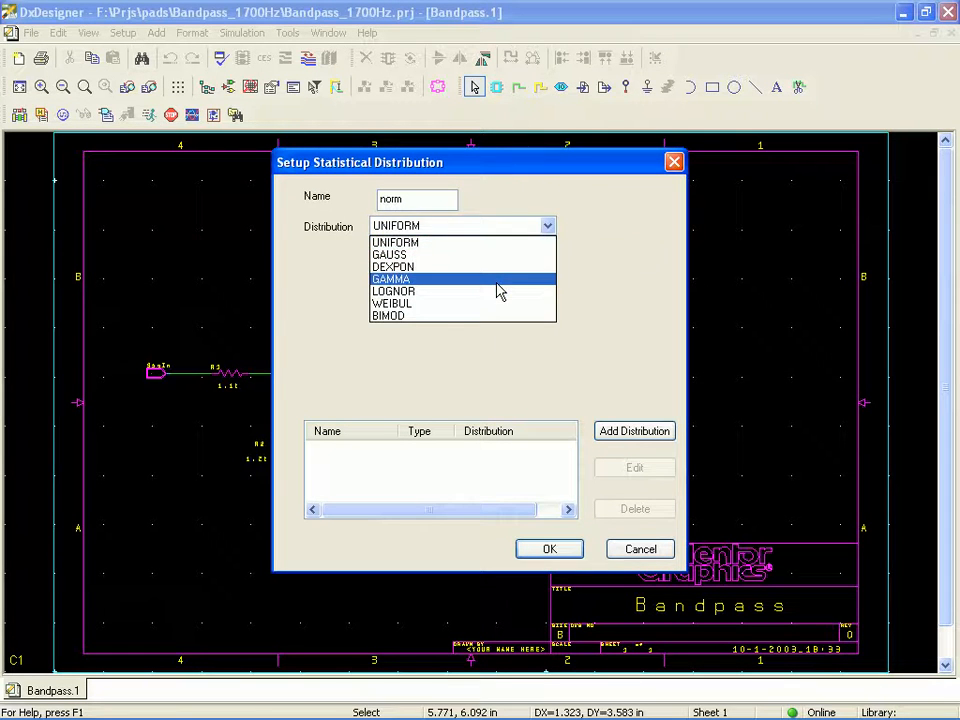
{"action": "left_click", "coordinate": [390, 279]}
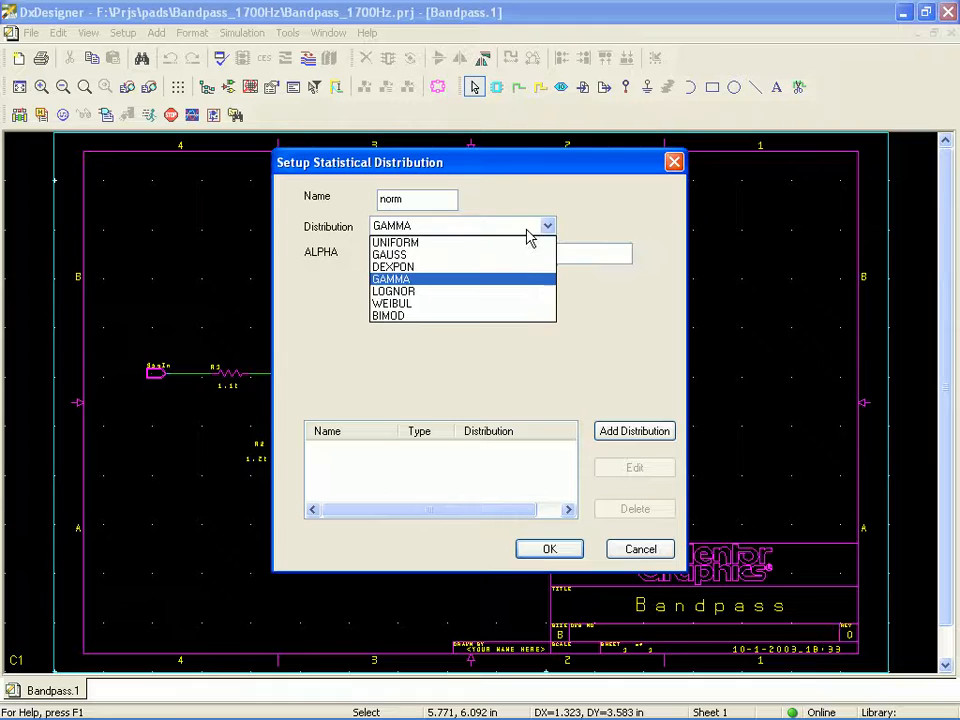
{"action": "left_click", "coordinate": [395, 242]}
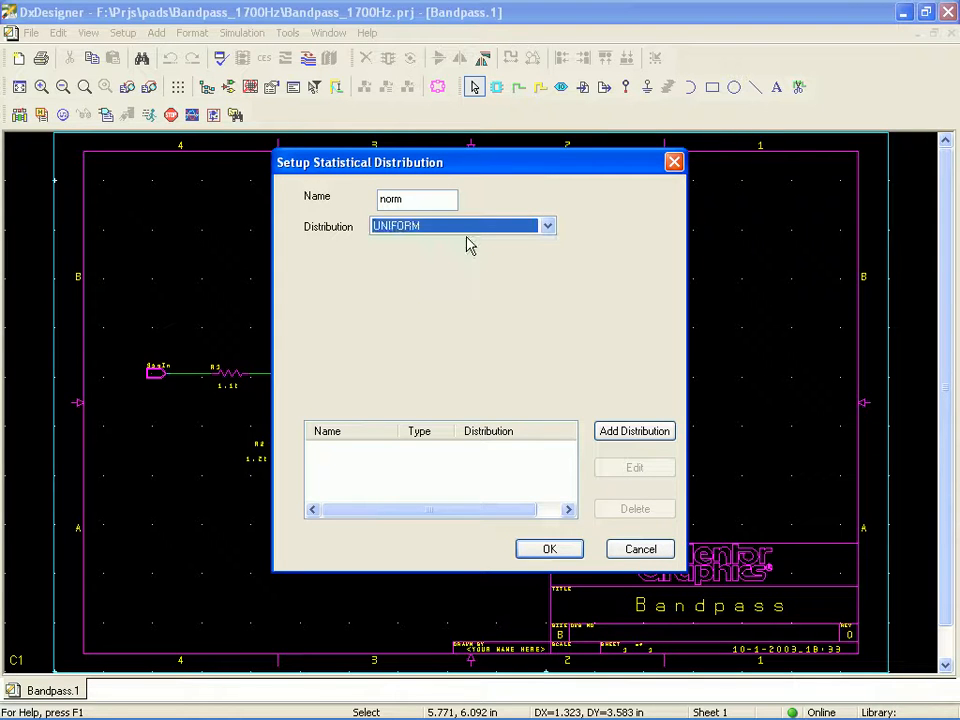
{"action": "mouse_move", "coordinate": [573, 468]}
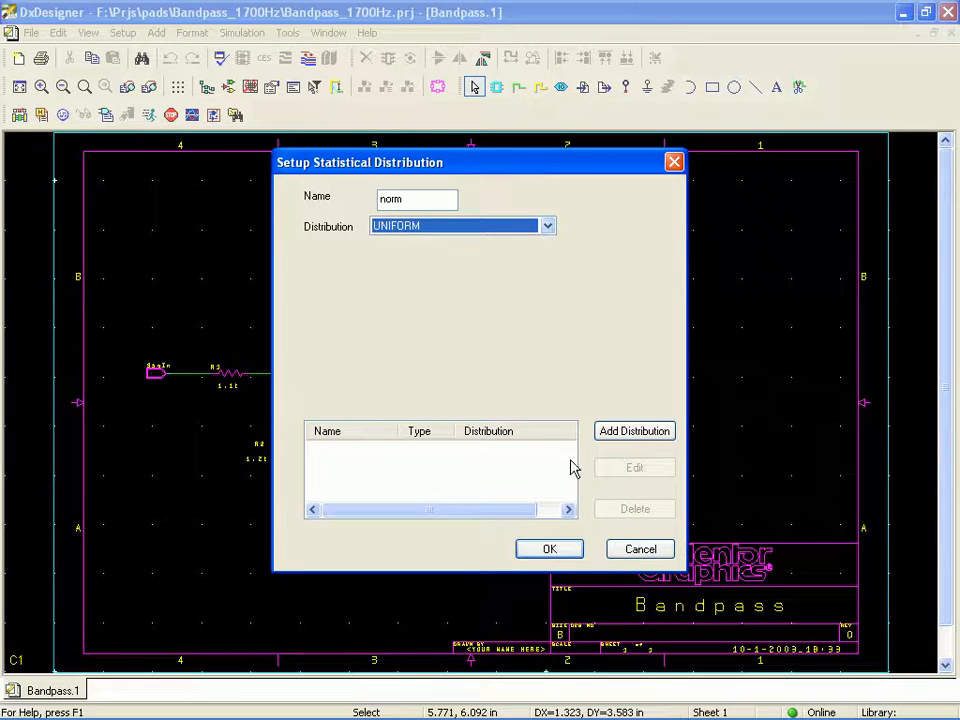
{"action": "left_click", "coordinate": [634, 430]}
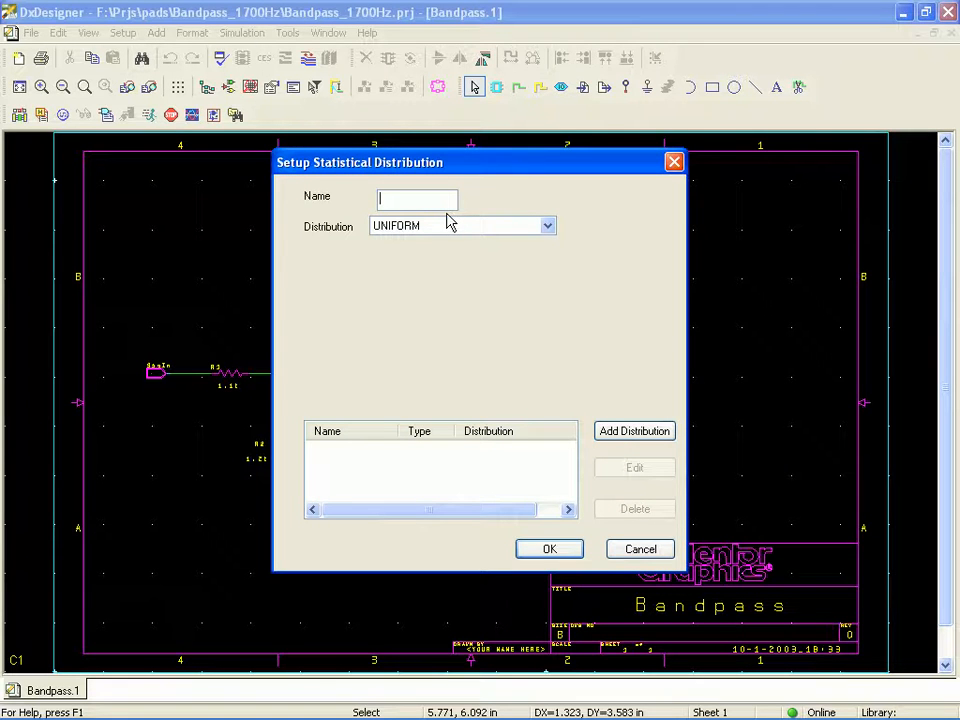
{"action": "type", "text": "norm"}
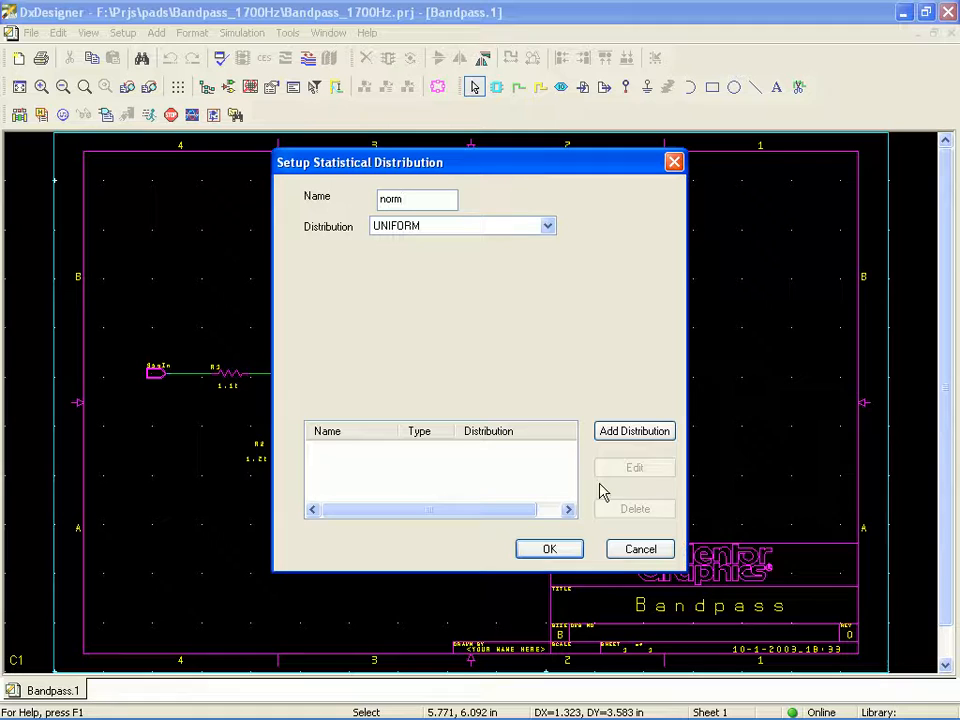
{"action": "left_click", "coordinate": [634, 431]}
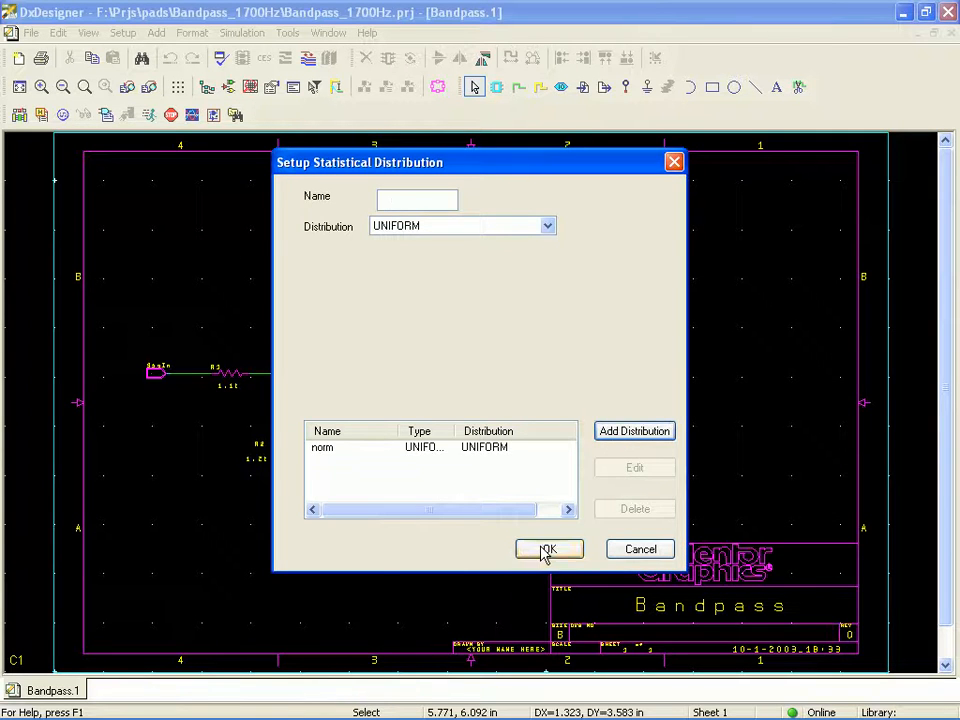
{"action": "left_click", "coordinate": [634, 430]}
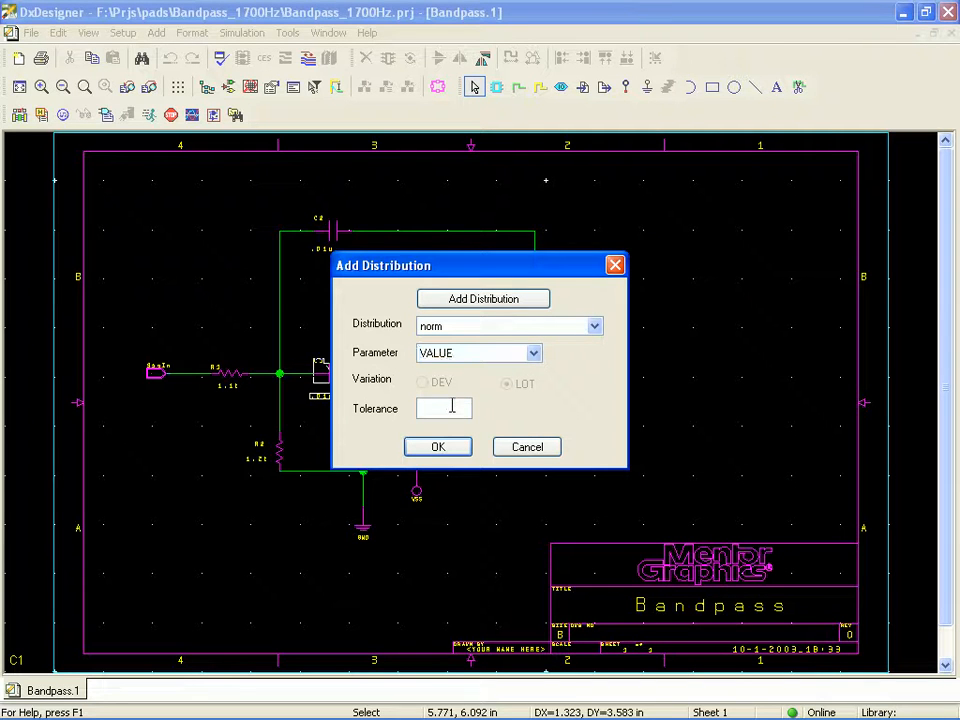
Step: Enter a 10% norm value tolerance for C1, then the same 10% for C2
{"action": "type", "text": "10"}
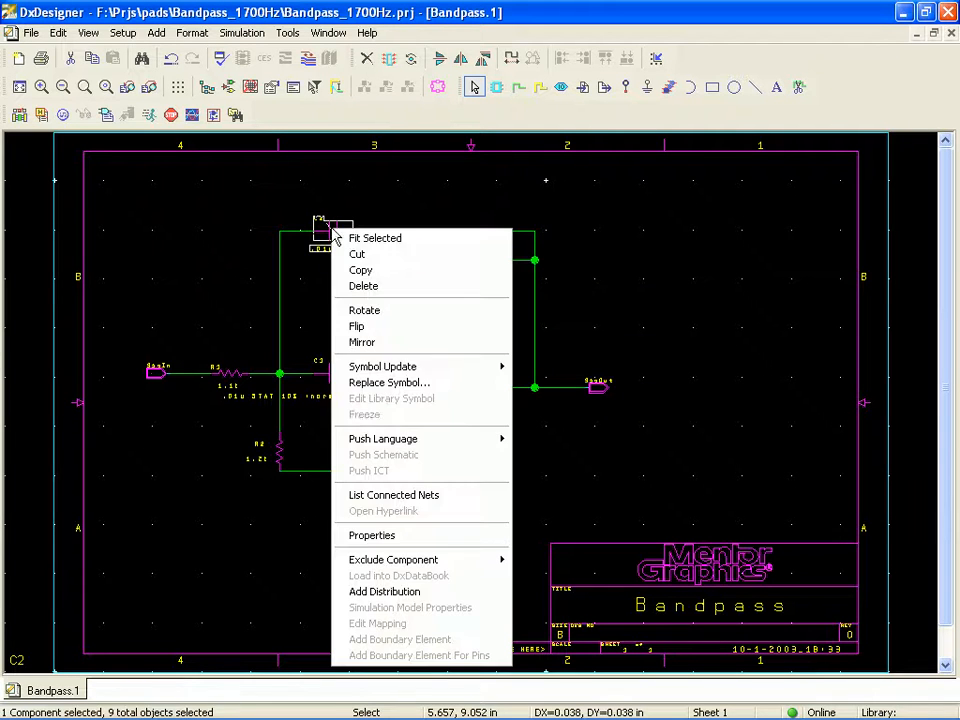
{"action": "left_click", "coordinate": [384, 591]}
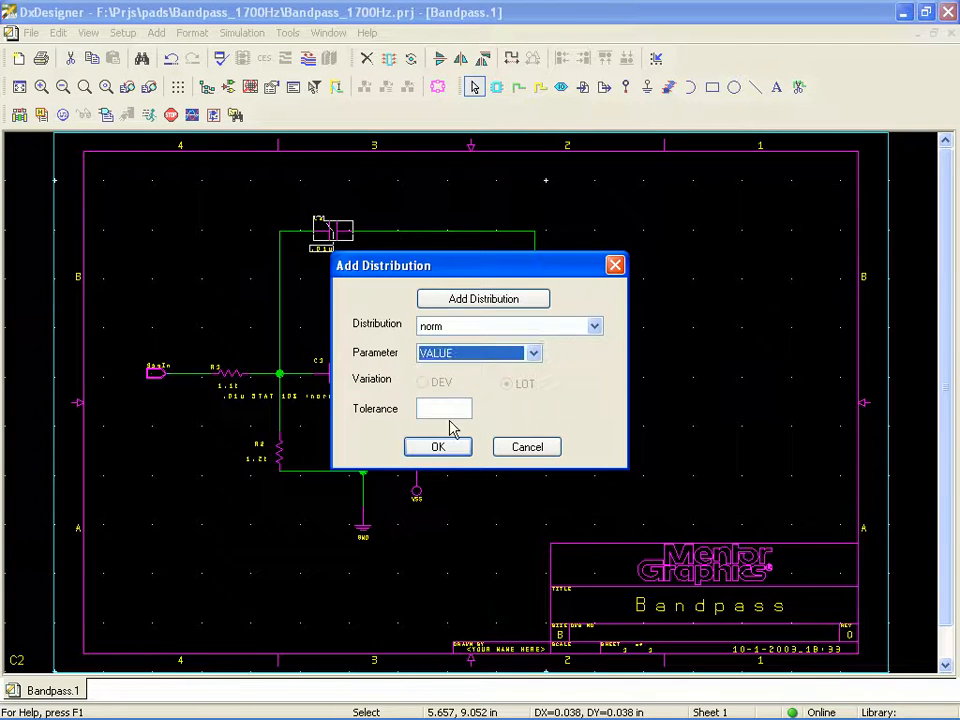
{"action": "type", "text": "10%"}
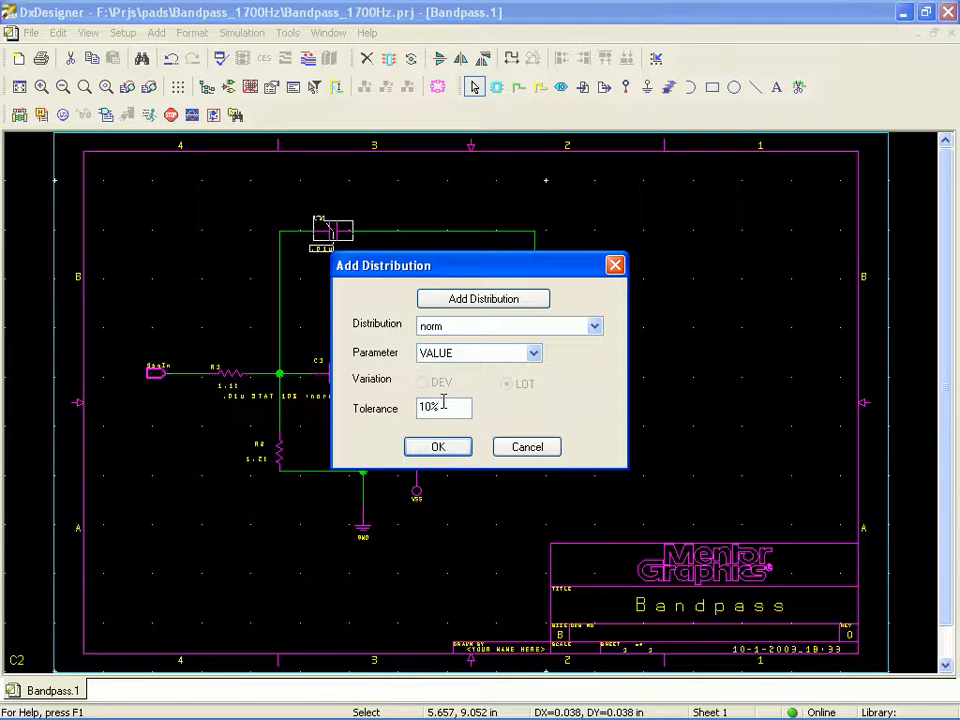
{"action": "left_click", "coordinate": [437, 446]}
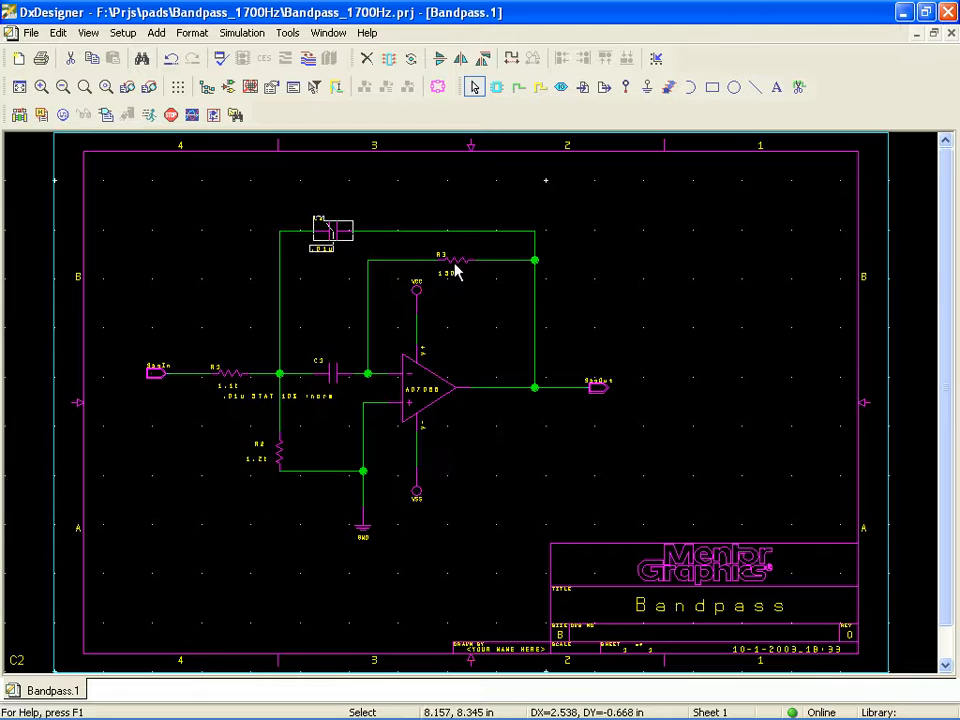
Step: Add a 20% norm distribution to R3's VALUE parameter
{"action": "right_click", "coordinate": [455, 260]}
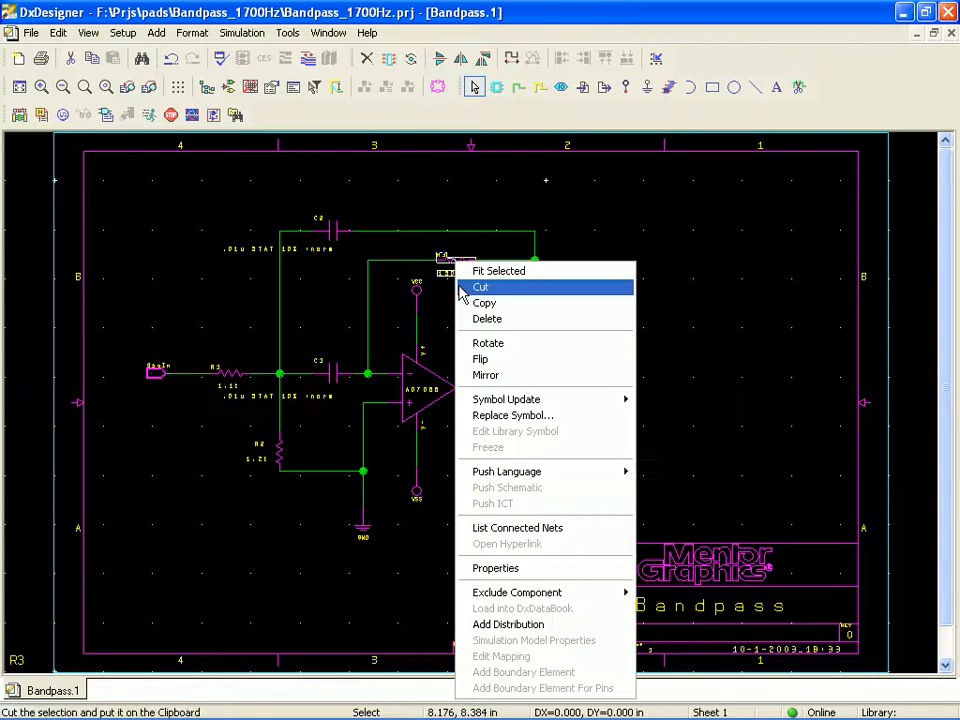
{"action": "left_click", "coordinate": [508, 624]}
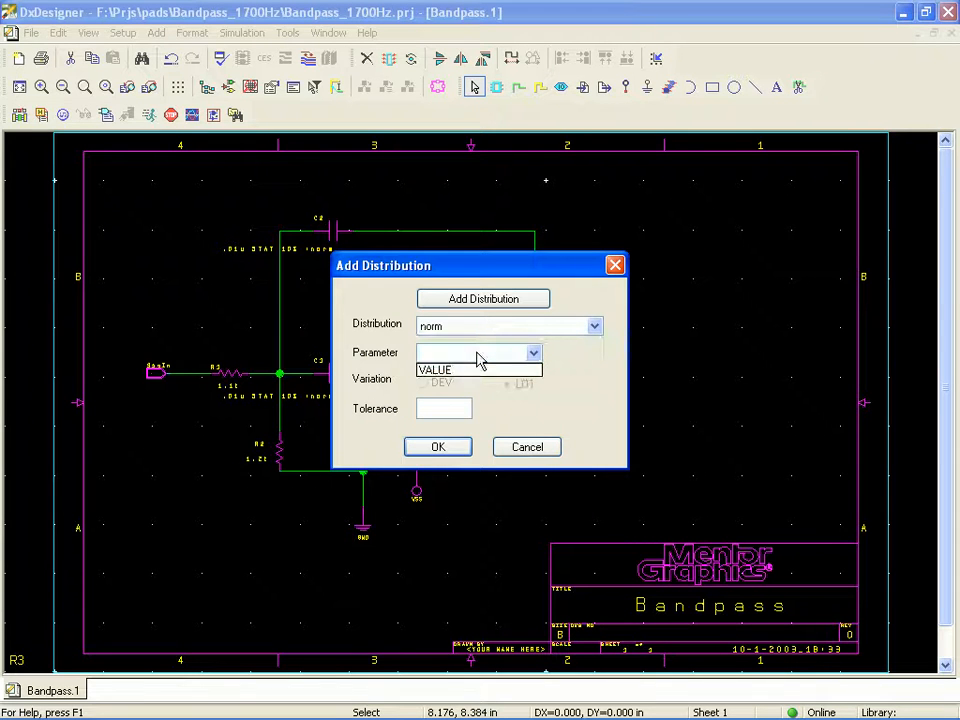
{"action": "left_click", "coordinate": [435, 369]}
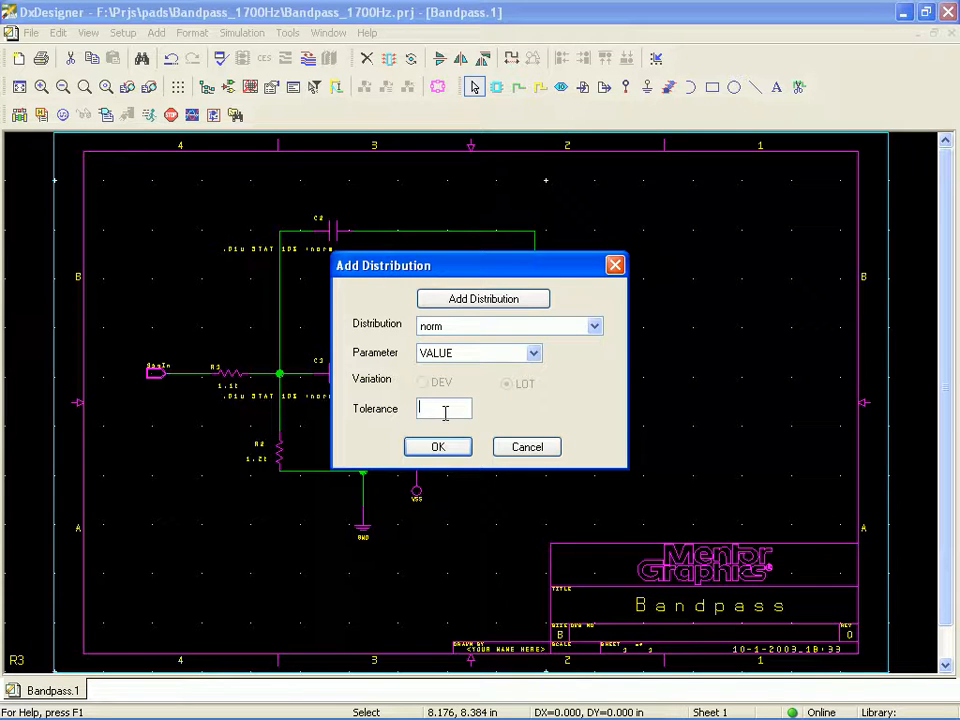
{"action": "type", "text": "20%"}
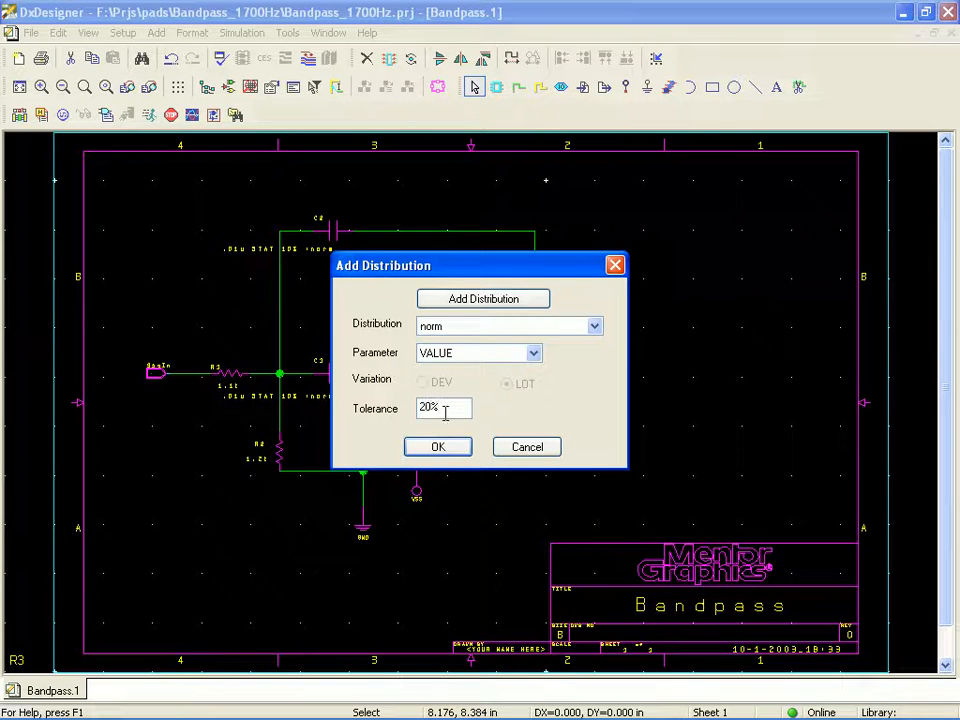
{"action": "left_click", "coordinate": [437, 446]}
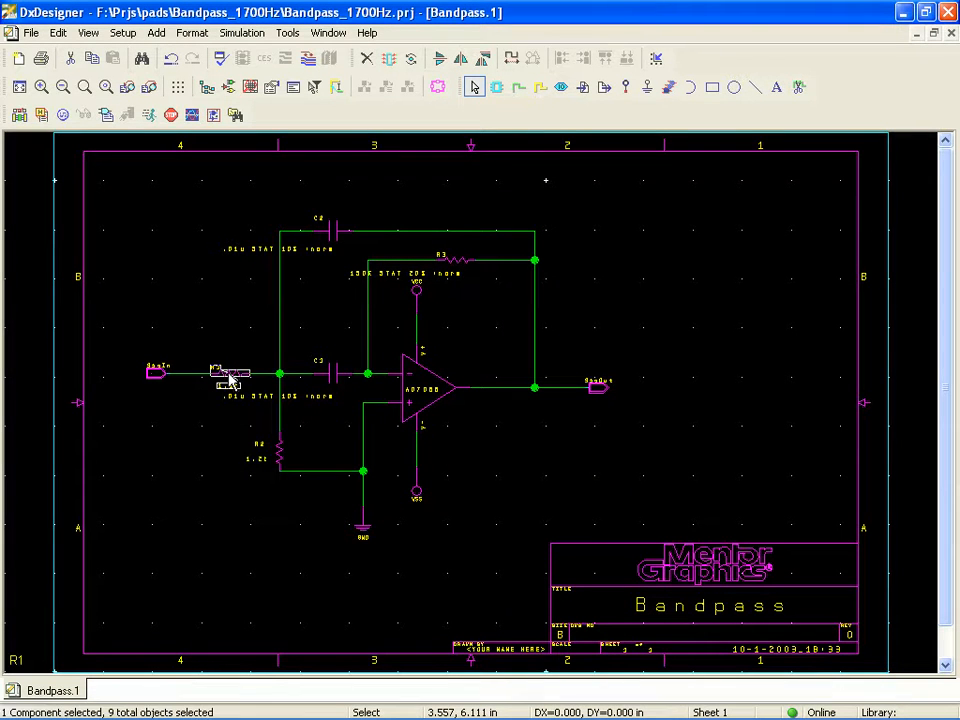
Step: Give resistor R1 a 1% norm tolerance on its value
{"action": "right_click", "coordinate": [230, 378]}
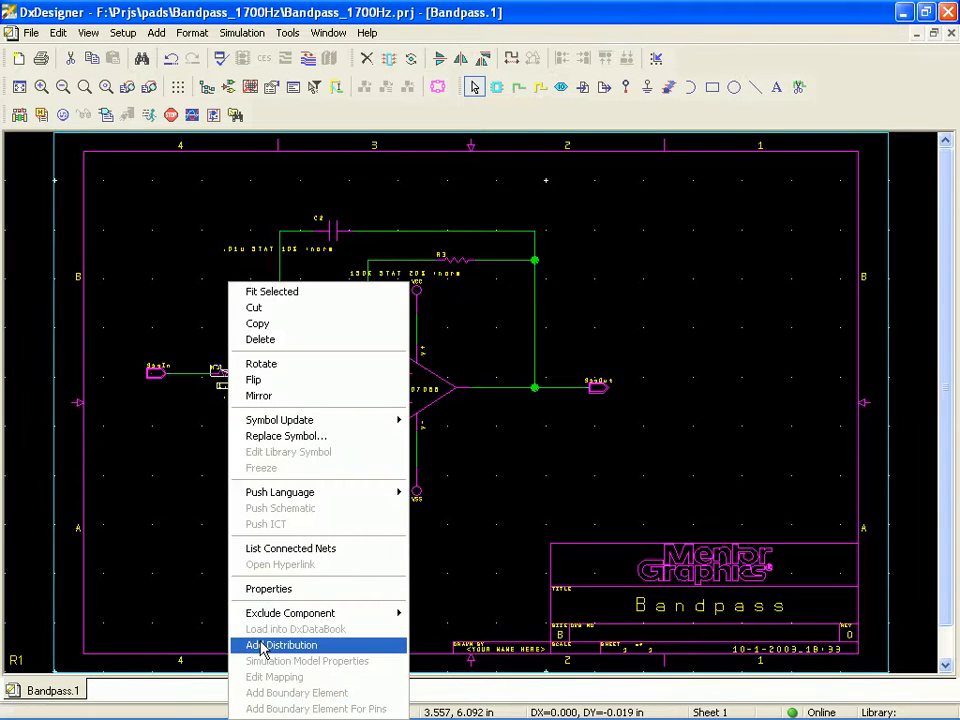
{"action": "left_click", "coordinate": [280, 645]}
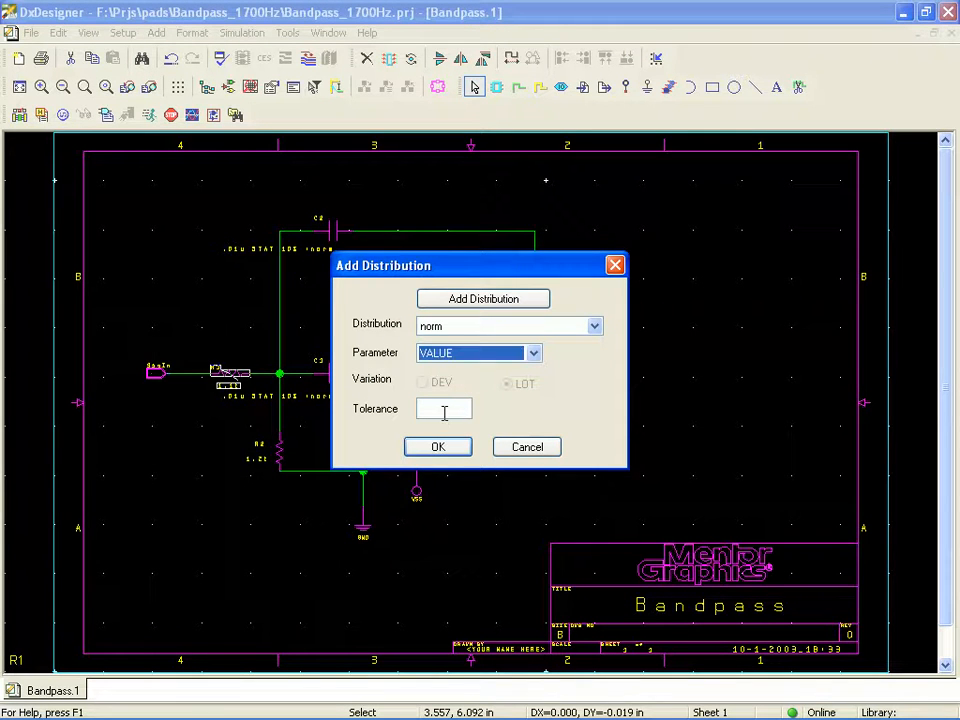
{"action": "type", "text": "1"}
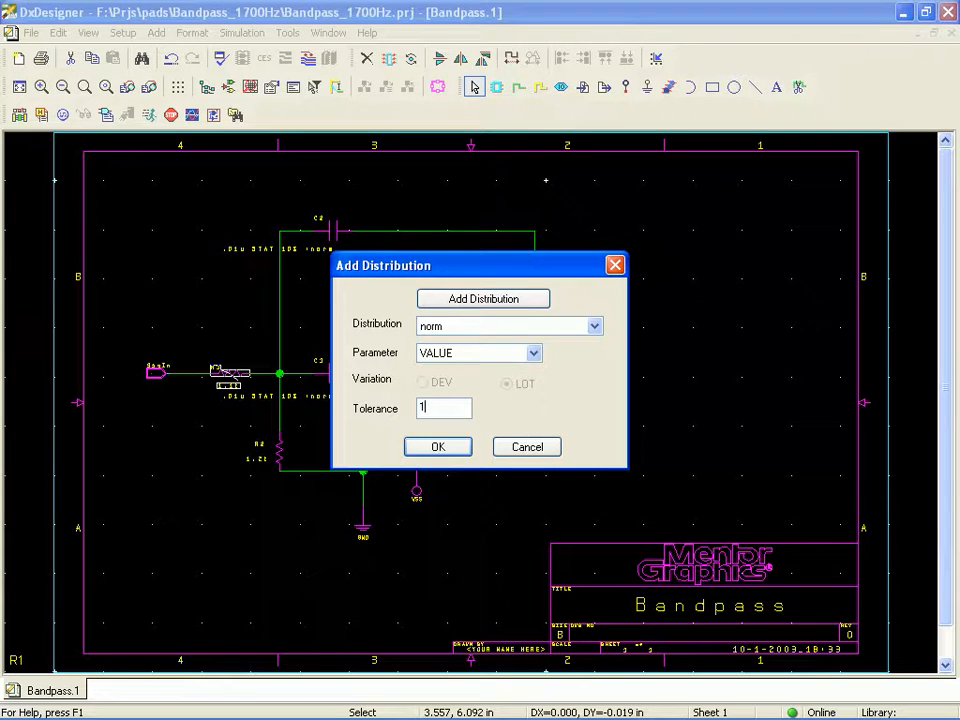
{"action": "type", "text": "%"}
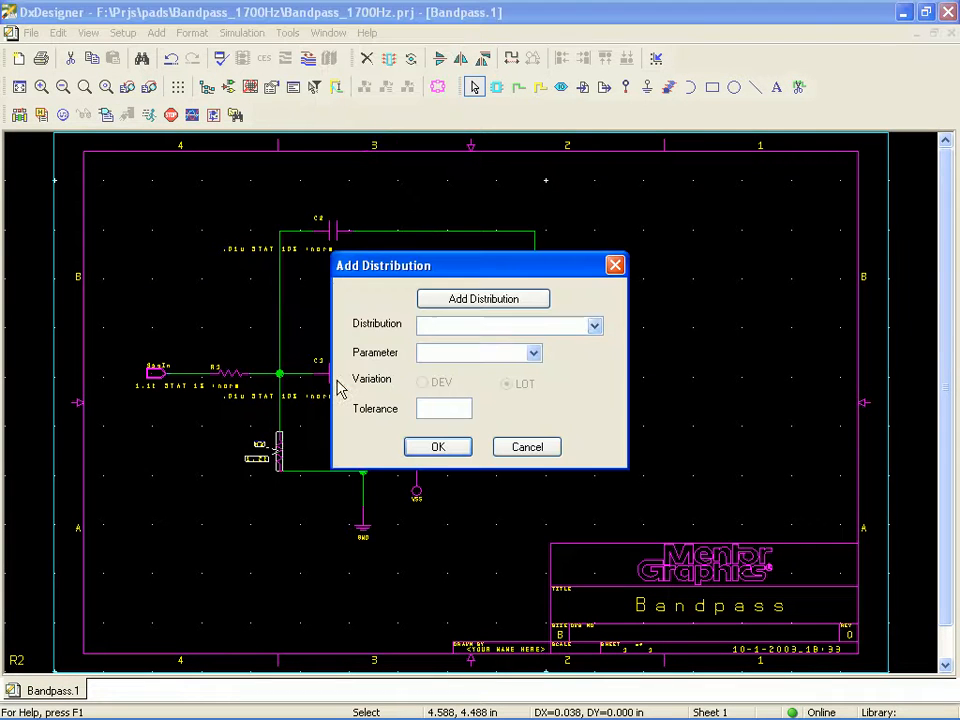
Step: Give R2 a 5% norm tolerance on its VALUE parameter
{"action": "left_click", "coordinate": [508, 326]}
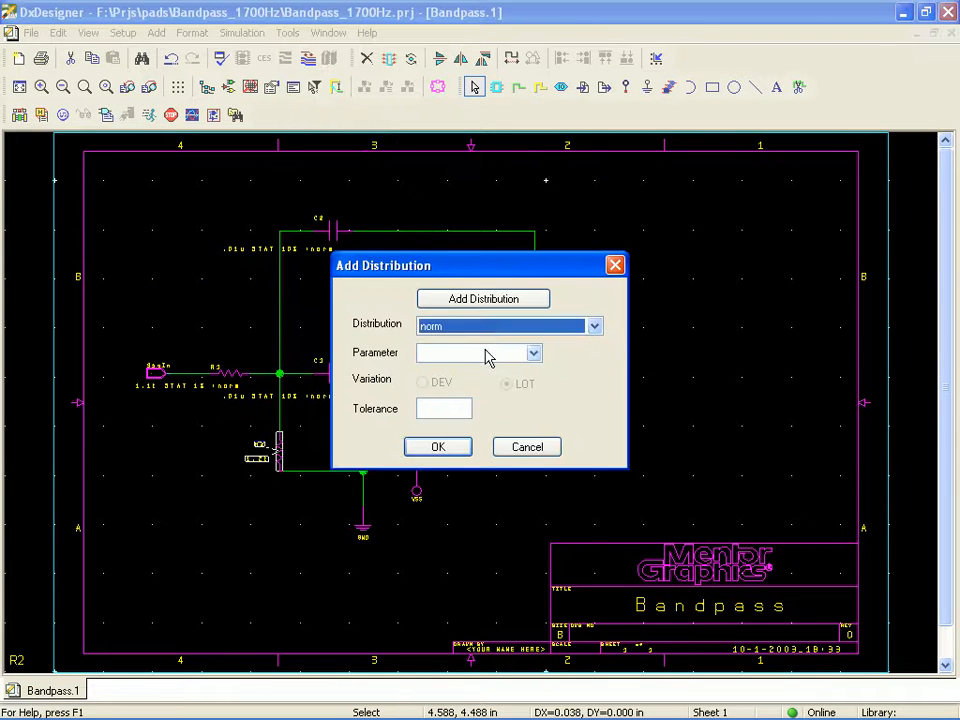
{"action": "left_click", "coordinate": [478, 352]}
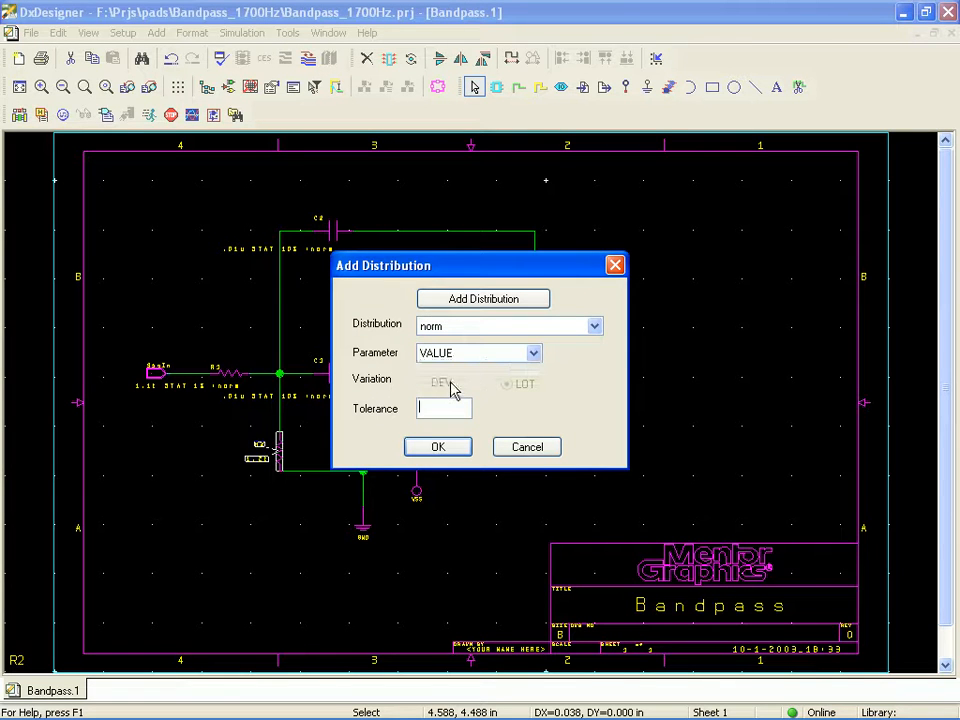
{"action": "type", "text": "5%"}
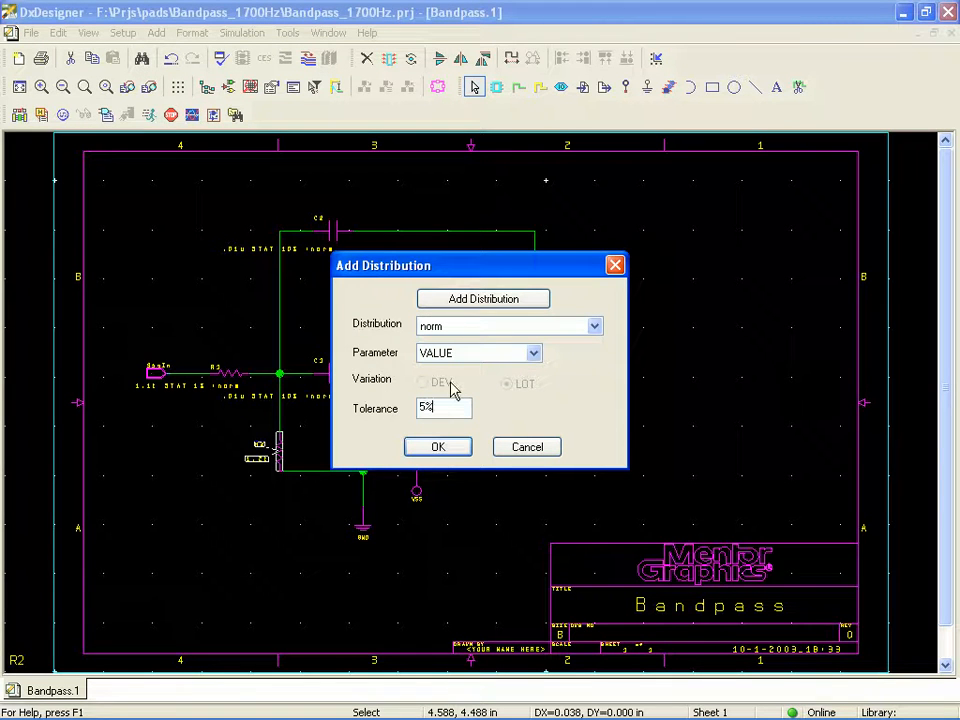
{"action": "left_click", "coordinate": [437, 446]}
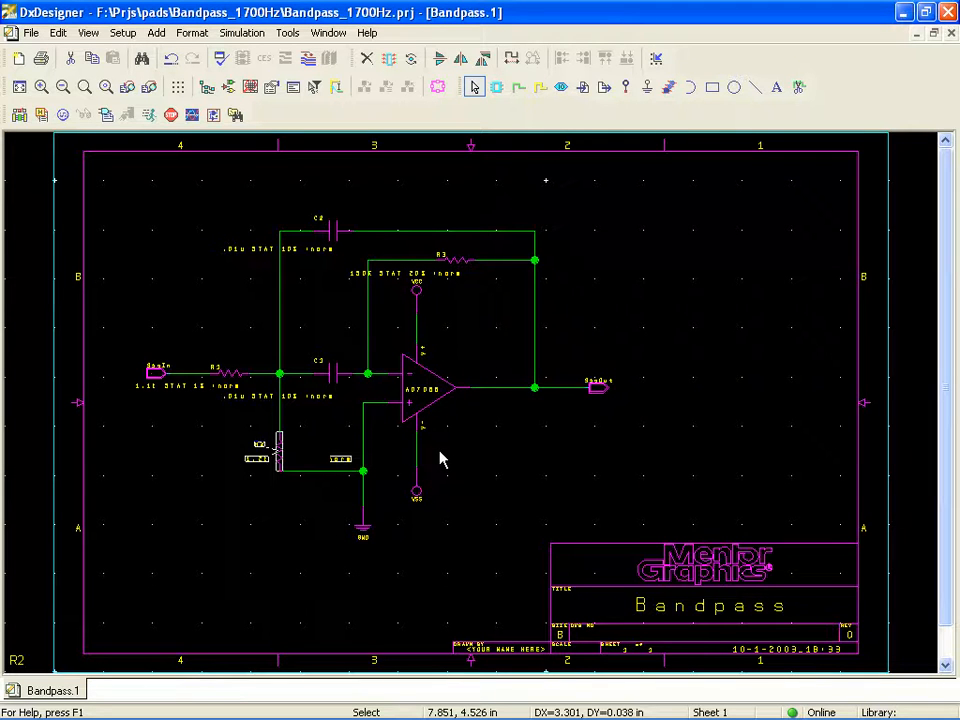
{"action": "mouse_move", "coordinate": [75, 258]}
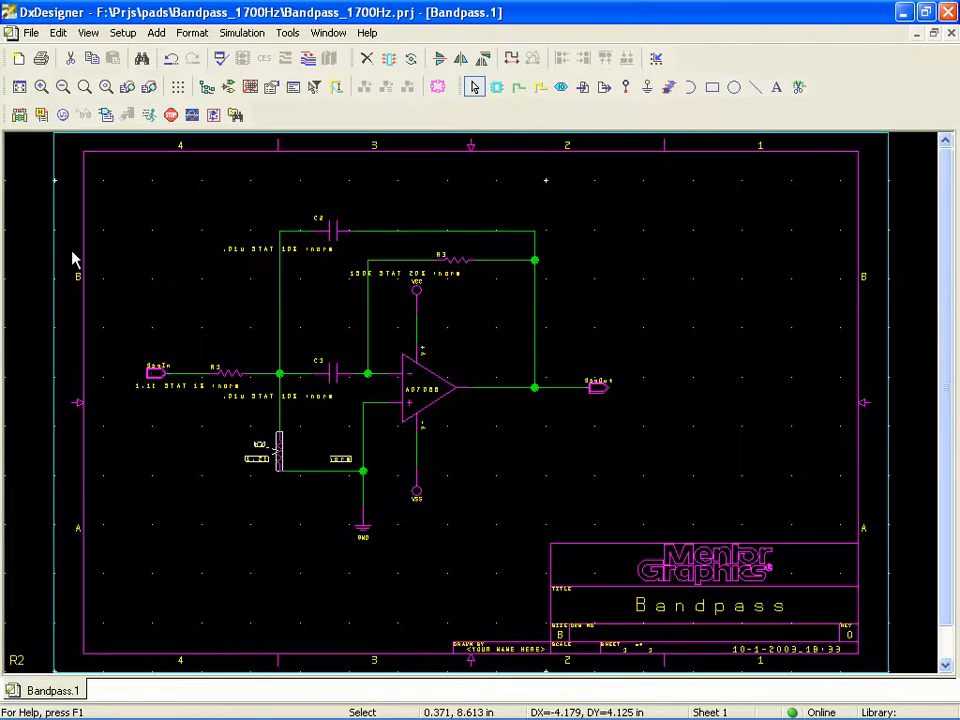
Step: Enable Monte Carlo analysis with 25 runs and seed 435, then start simulating
{"action": "left_click", "coordinate": [148, 114]}
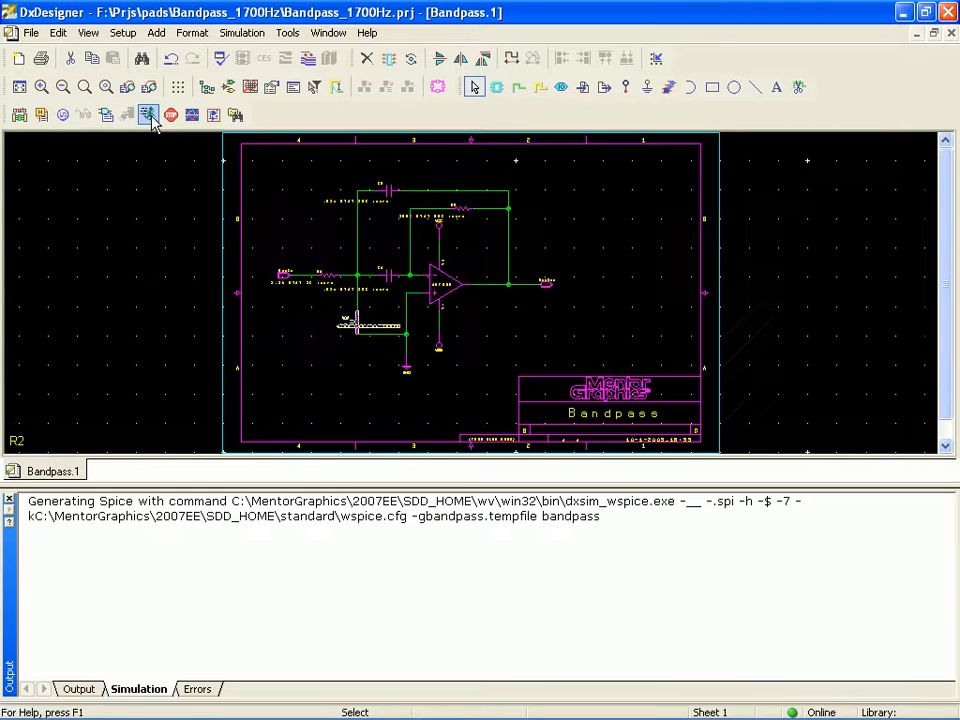
{"action": "left_click", "coordinate": [148, 114]}
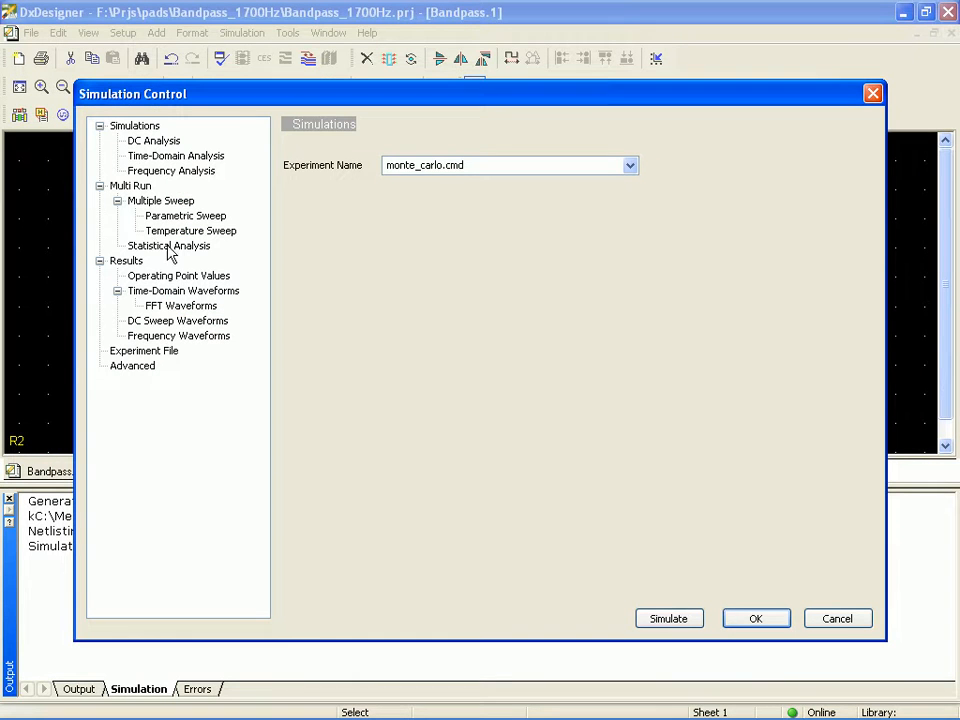
{"action": "left_click", "coordinate": [169, 245]}
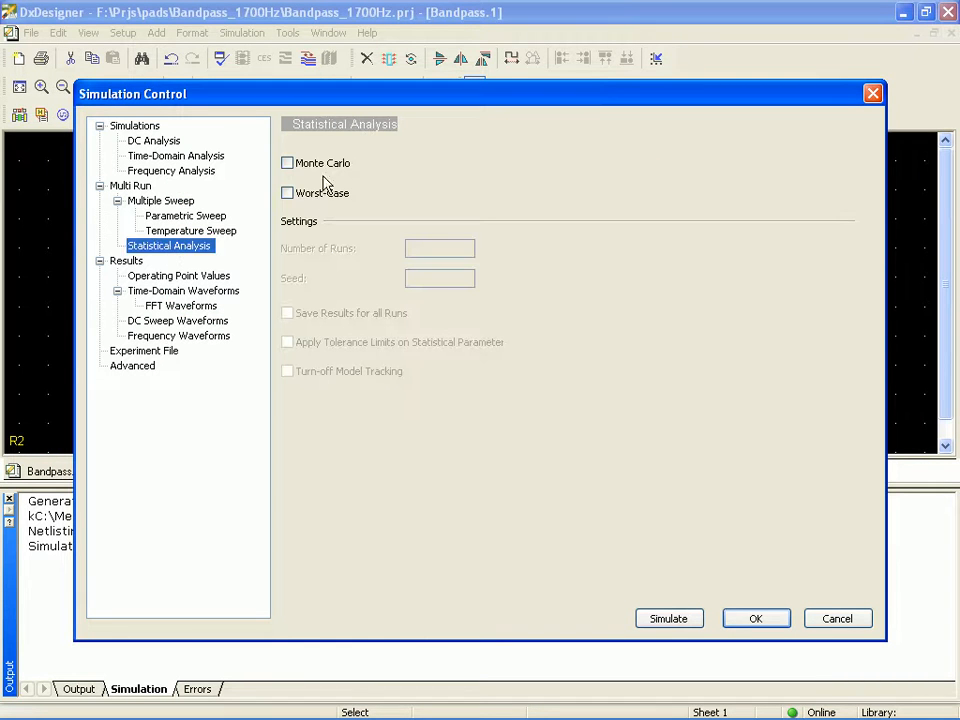
{"action": "left_click", "coordinate": [287, 162]}
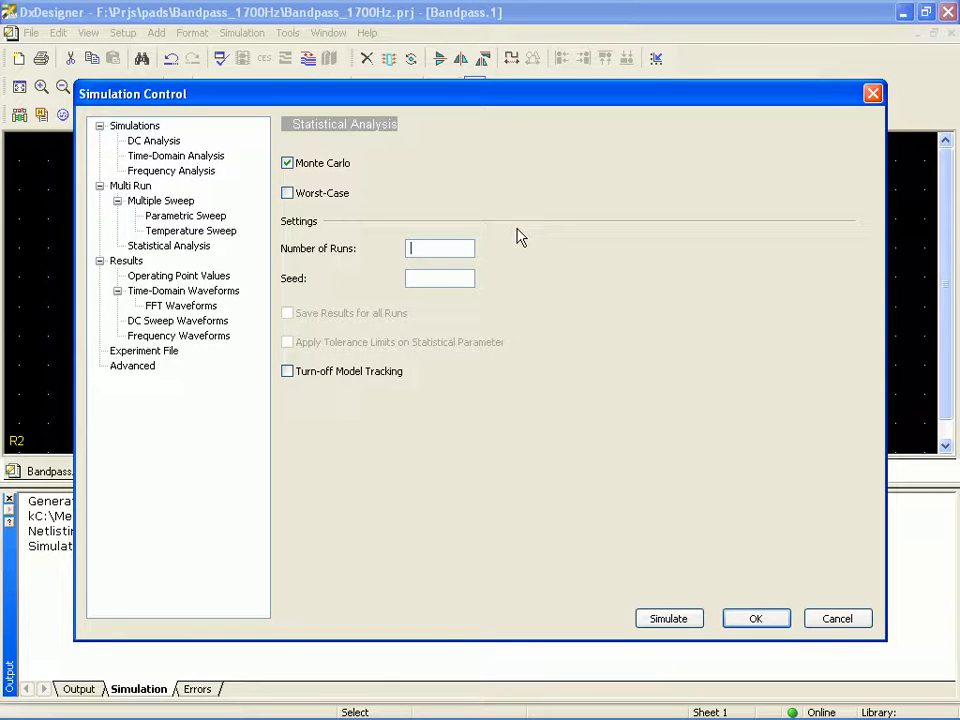
{"action": "type", "text": "25"}
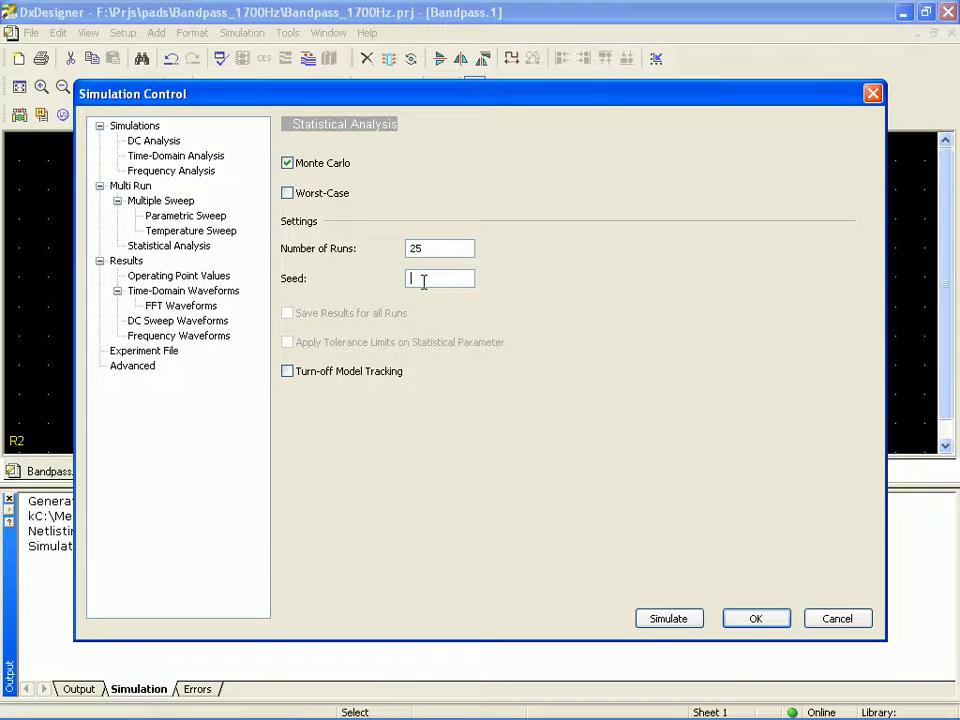
{"action": "type", "text": "439"}
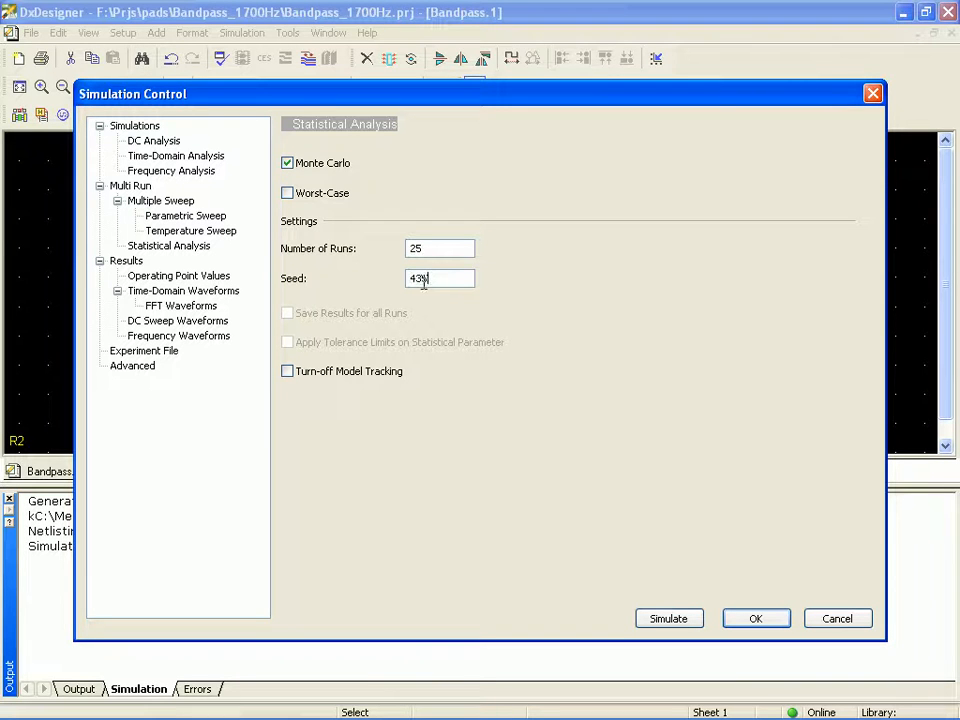
{"action": "type", "text": "5"}
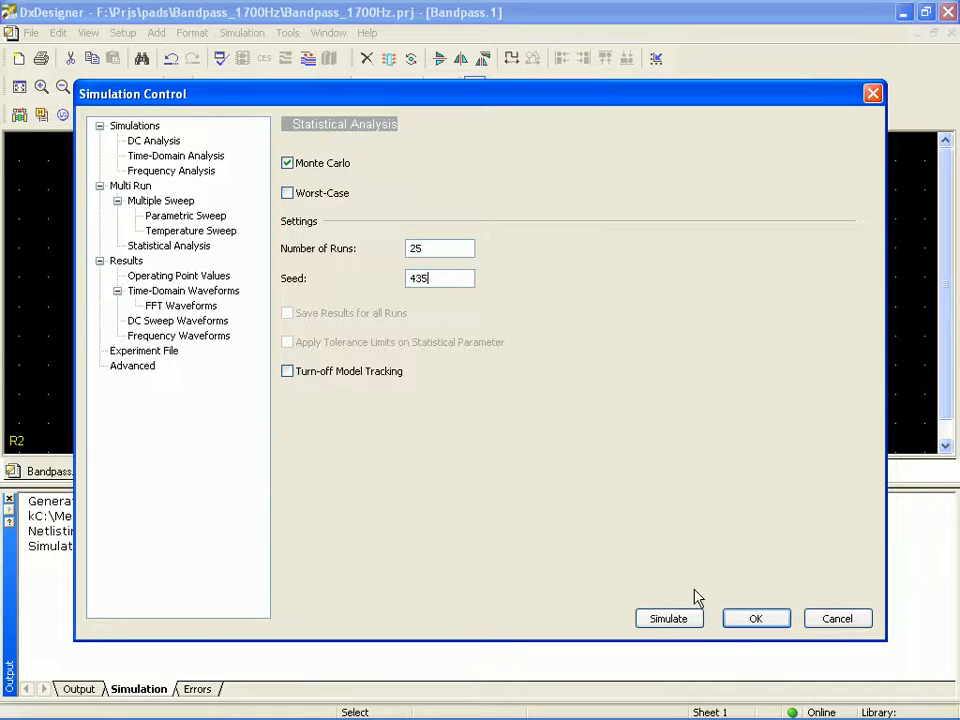
{"action": "left_click", "coordinate": [668, 618]}
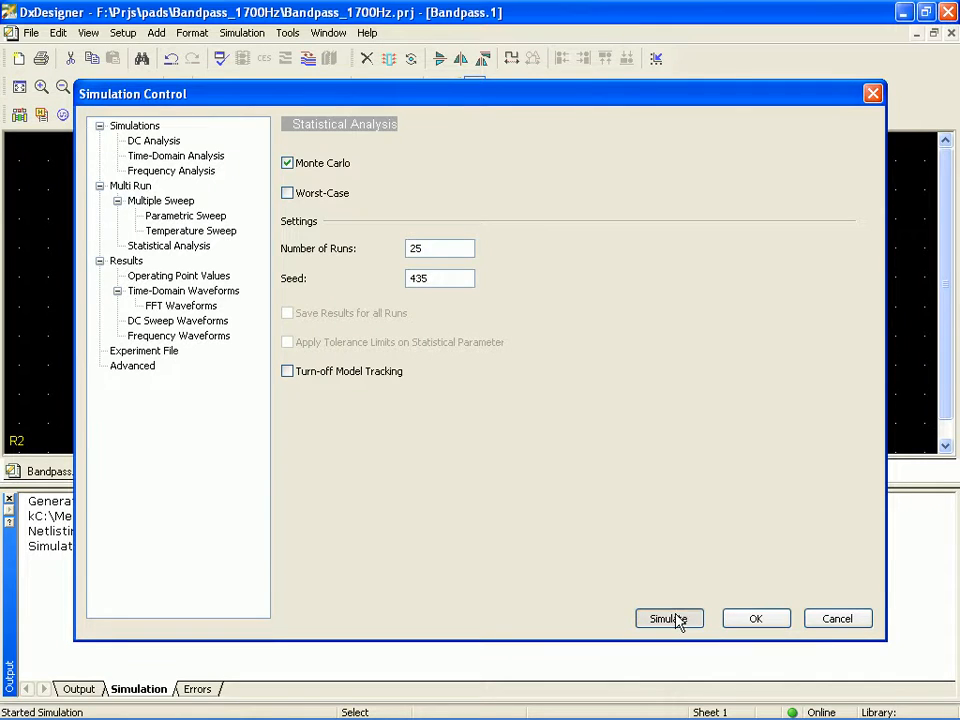
{"action": "left_click", "coordinate": [668, 618]}
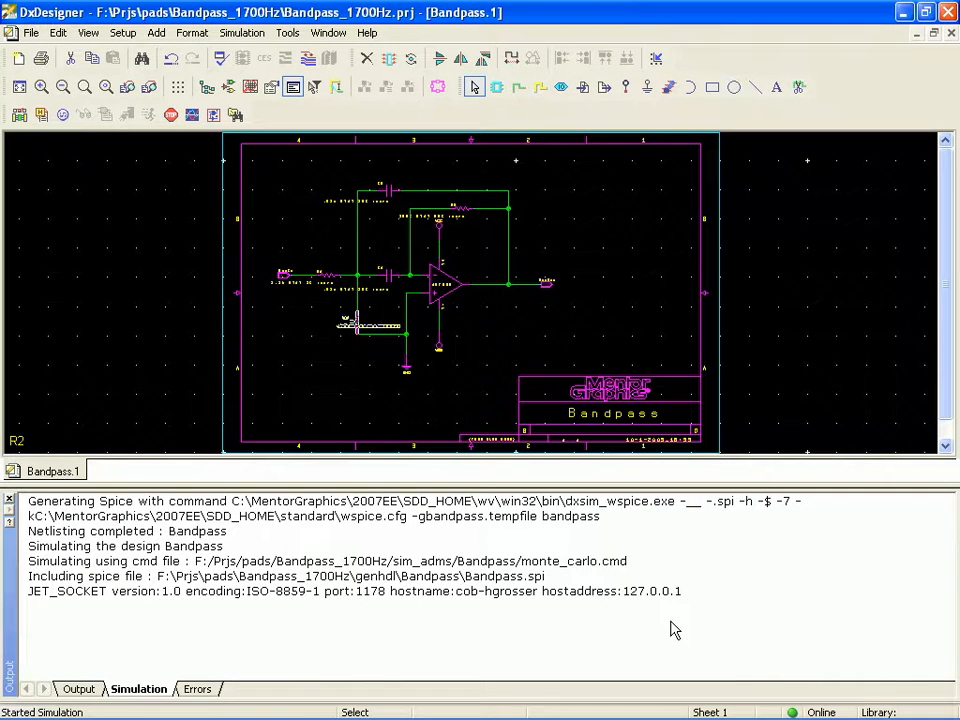